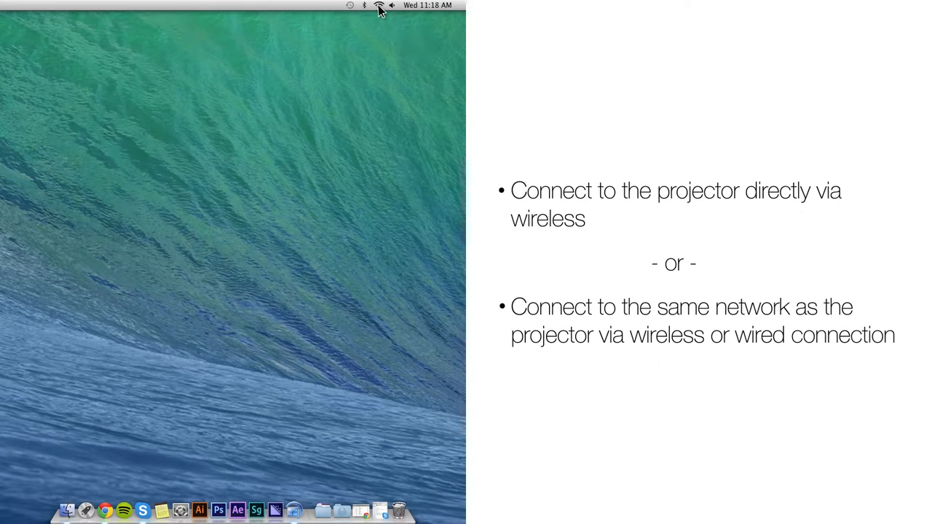
Step: Check the Mac's Wi-Fi connection from the menu bar before launching Multi PC Projection
{"action": "left_click", "coordinate": [378, 6]}
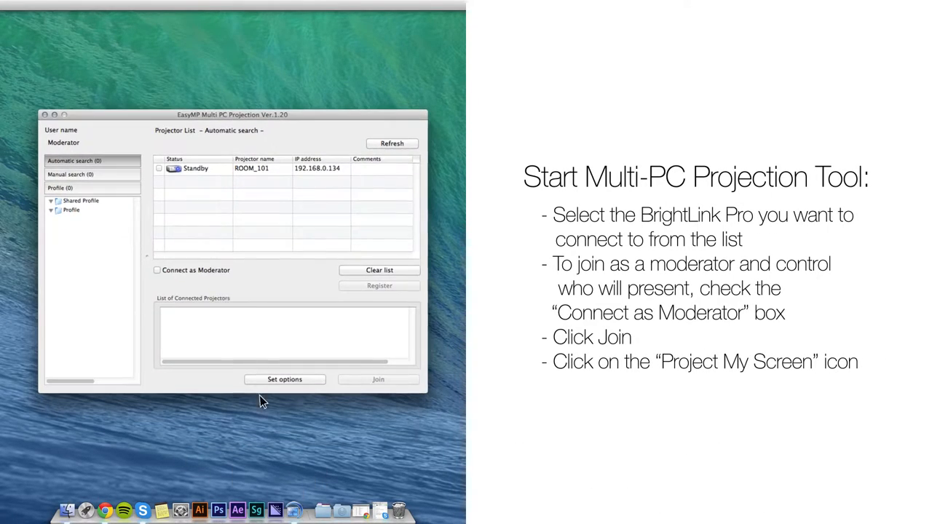
Step: Join projector ROOM_101 with the Connect as Moderator option enabled
{"action": "left_click", "coordinate": [193, 168]}
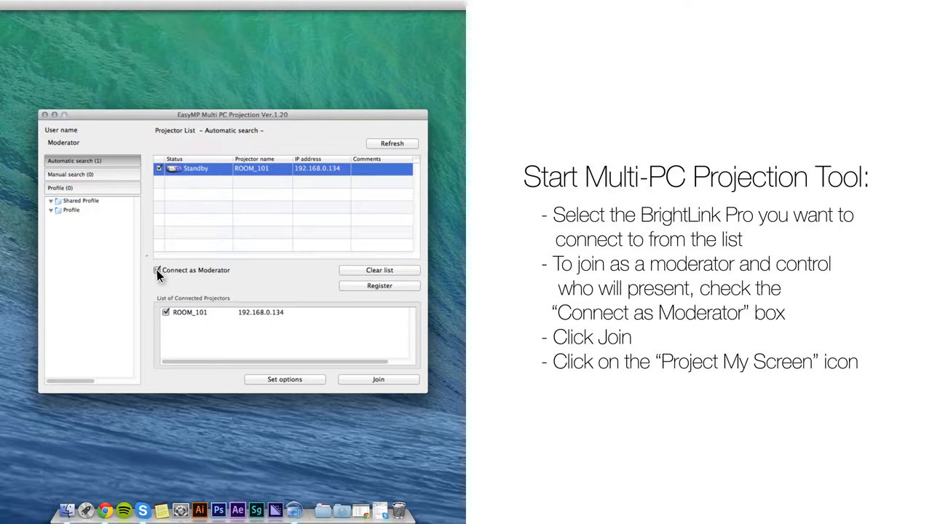
{"action": "left_click", "coordinate": [157, 270]}
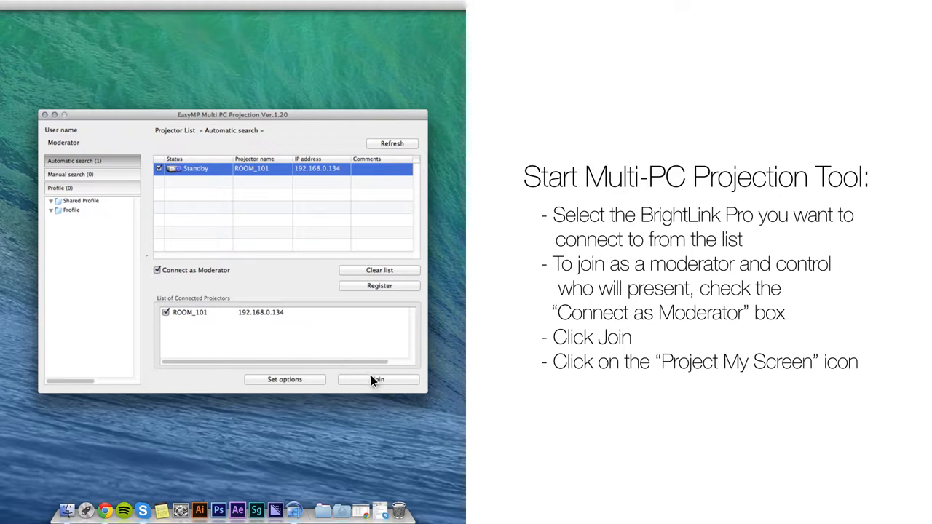
{"action": "left_click", "coordinate": [377, 379]}
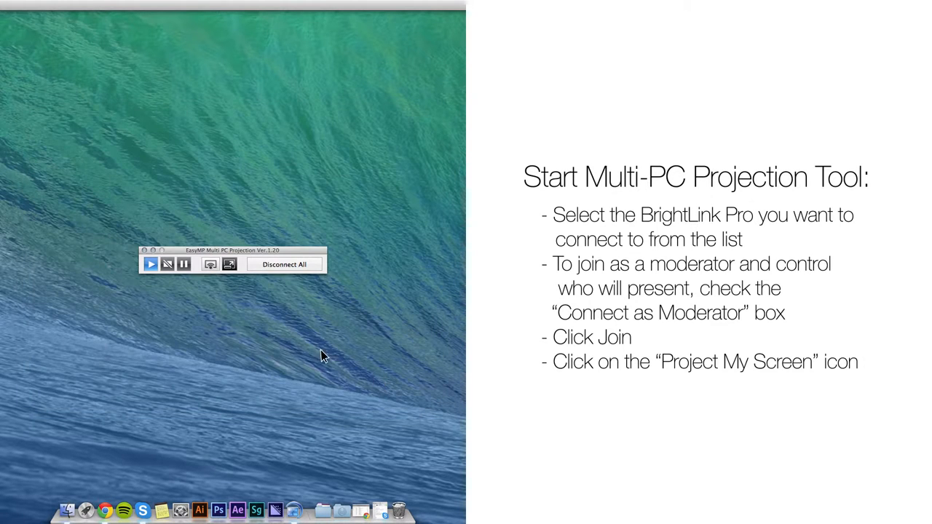
{"action": "left_click", "coordinate": [151, 263]}
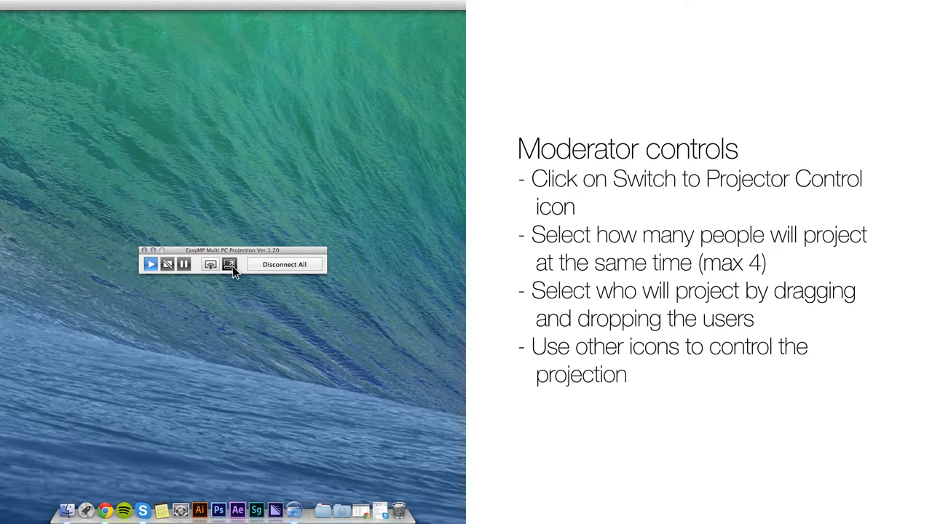
Step: Switch to Projector Control and drag Mac mini into the grid cell beside Moderator
{"action": "left_click", "coordinate": [230, 264]}
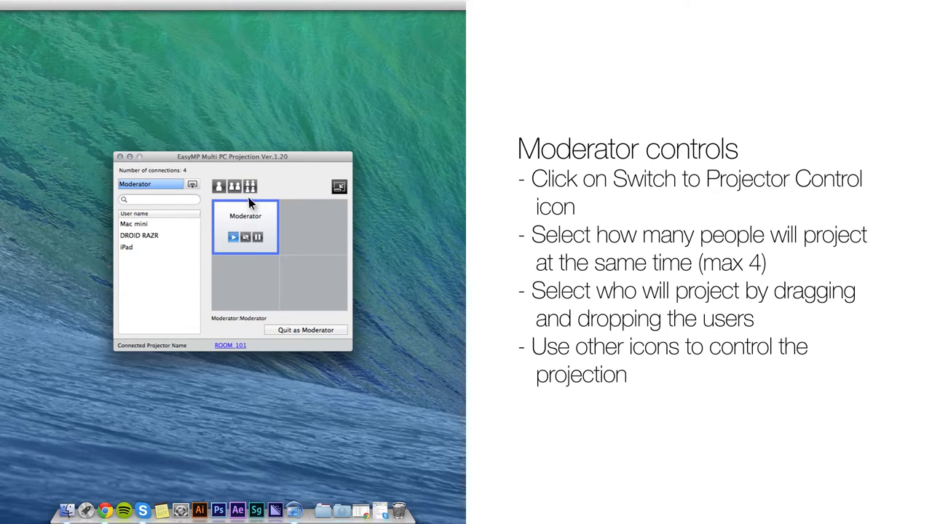
{"action": "mouse_move", "coordinate": [222, 205]}
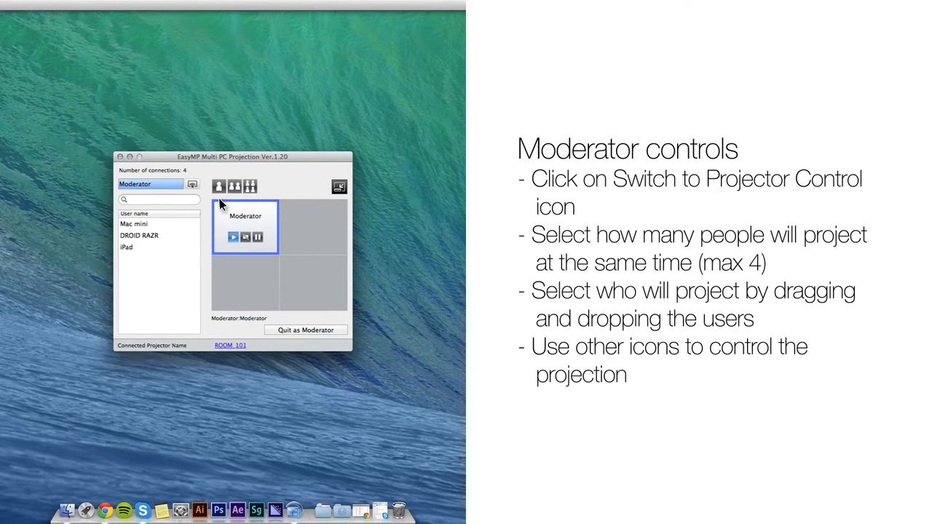
{"action": "left_click", "coordinate": [144, 223]}
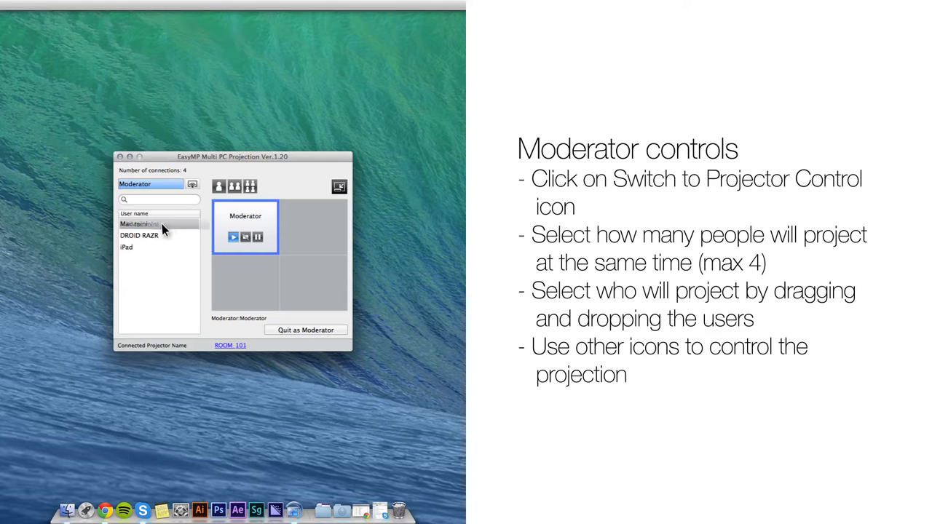
{"action": "left_click_drag", "start_coordinate": [138, 224], "coordinate": [313, 226]}
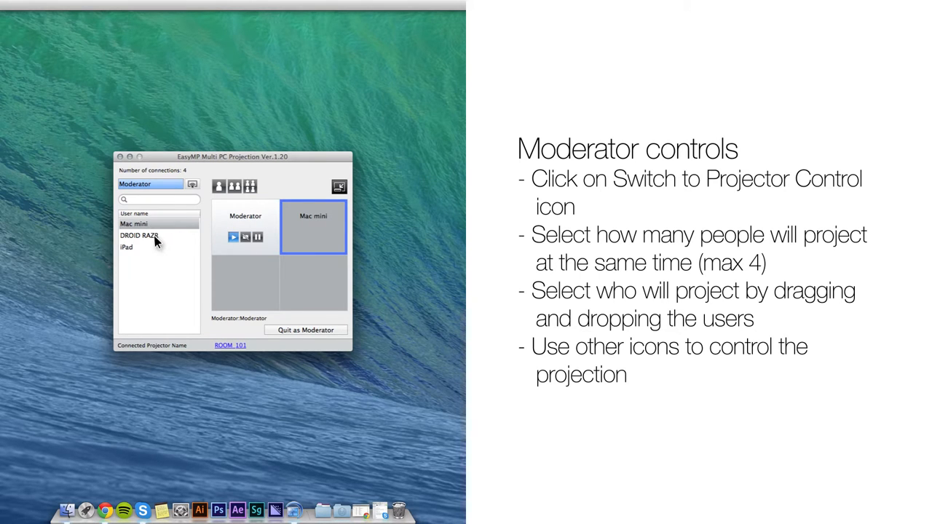